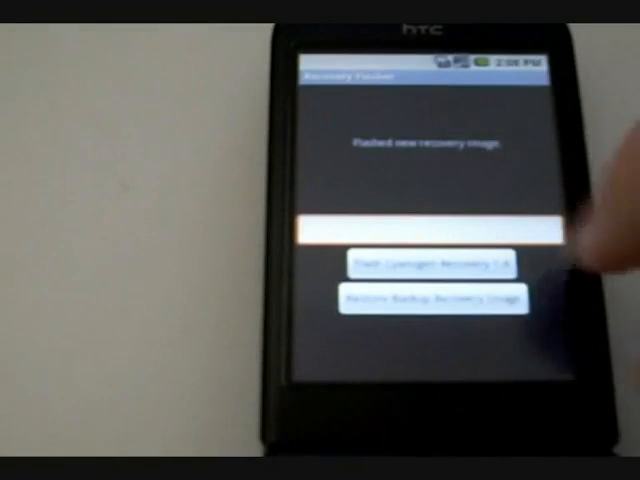
Start flashing Cyanogen Recovery 1.4 and wait through the 'WORKING, DO NOT INTERRUPT' notice.
left_click(437, 266)
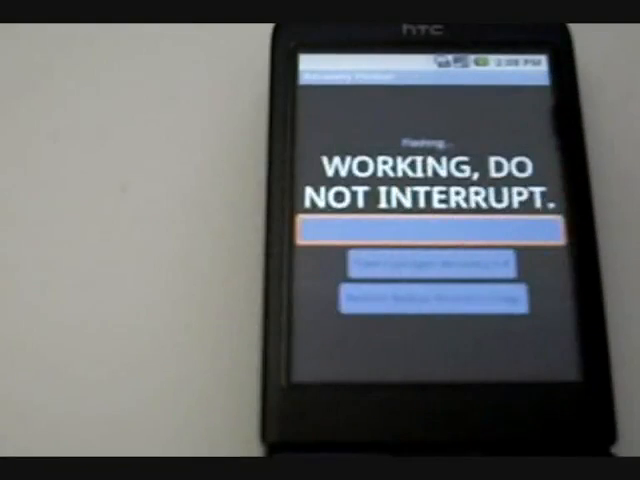